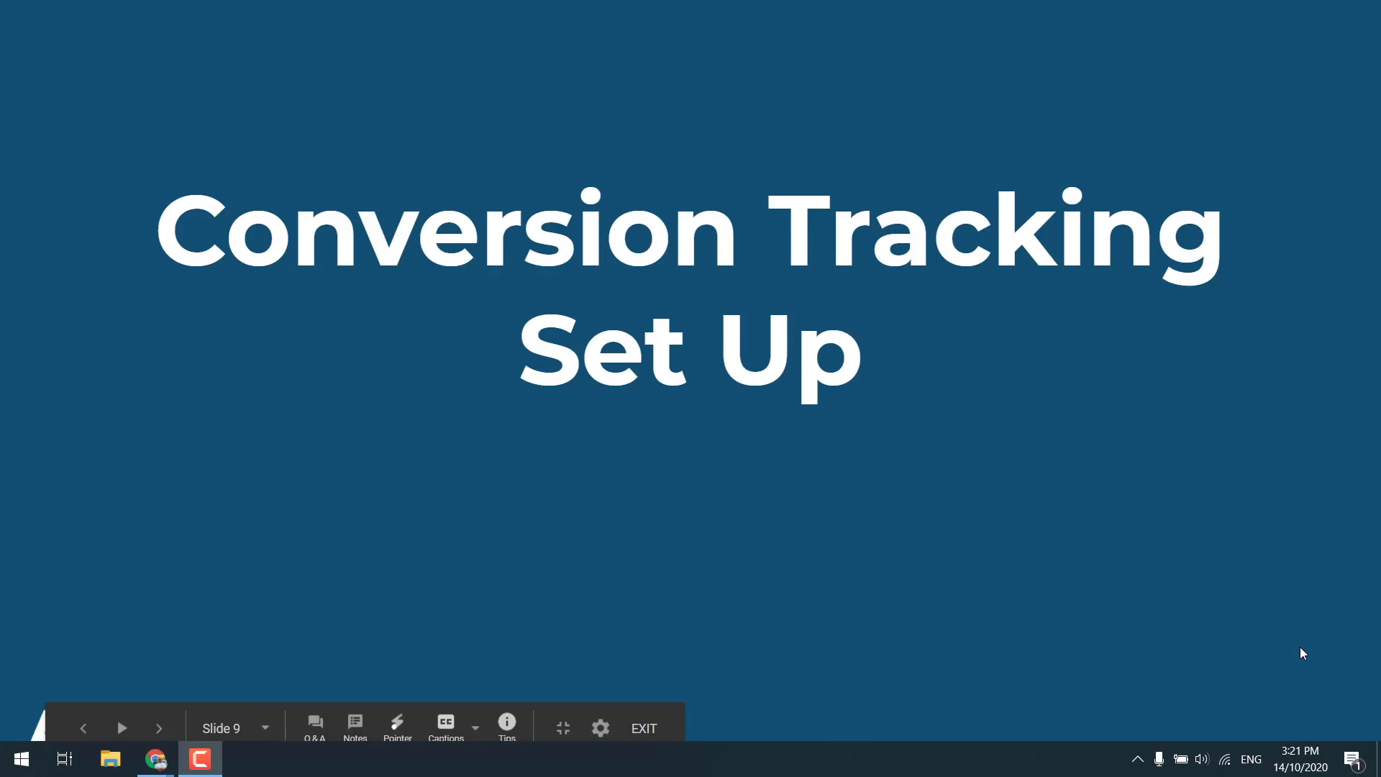
- Enable E-commerce and Enhanced E-commerce Reporting in the view's E-commerce Settings and save
click(121, 727)
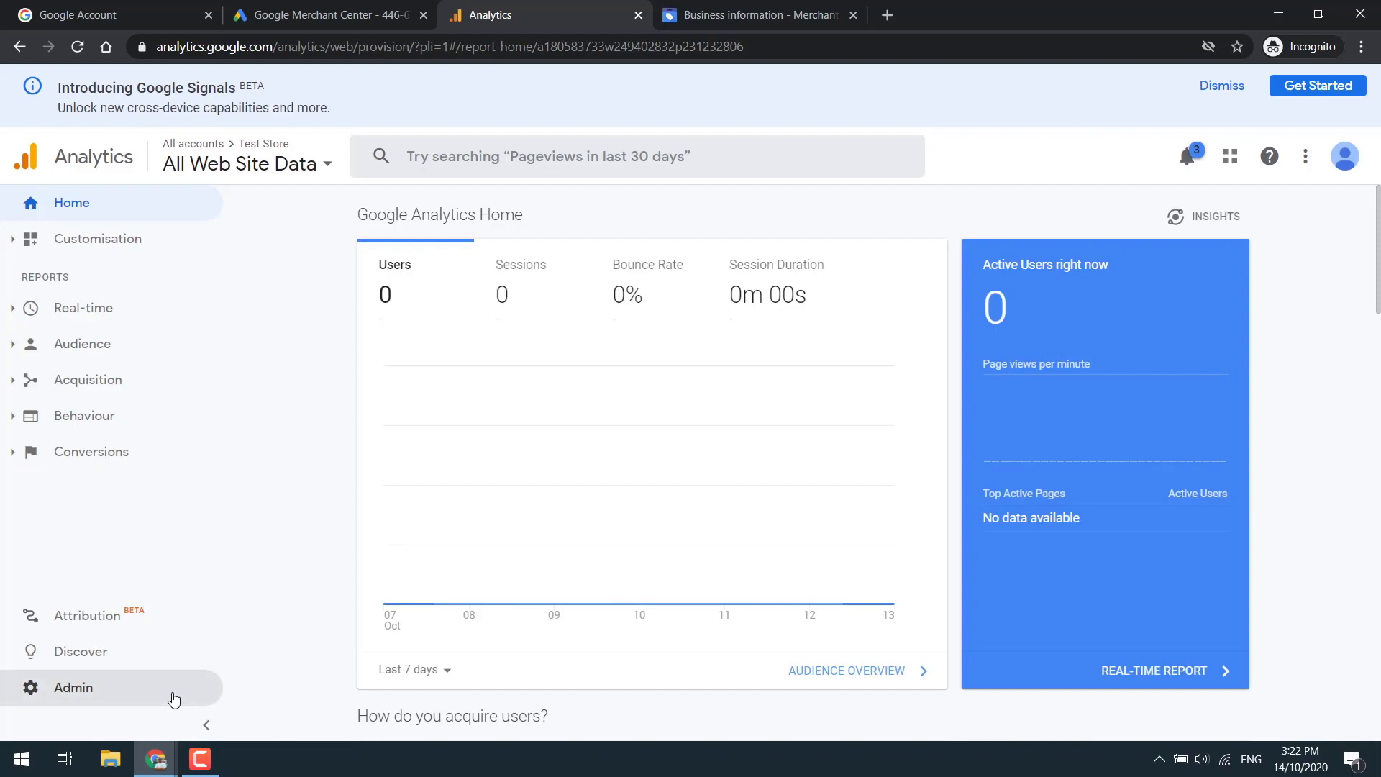
click(74, 687)
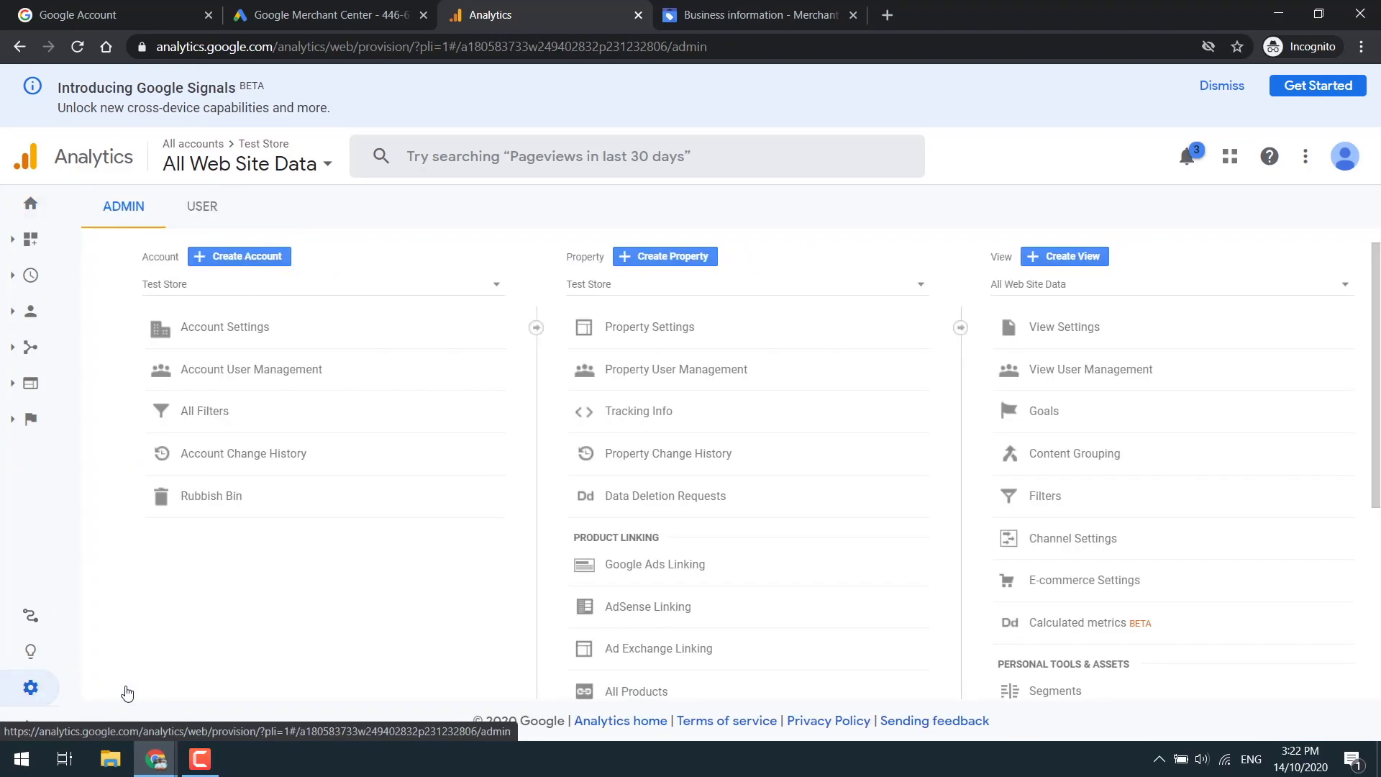
mouse_move(1084, 579)
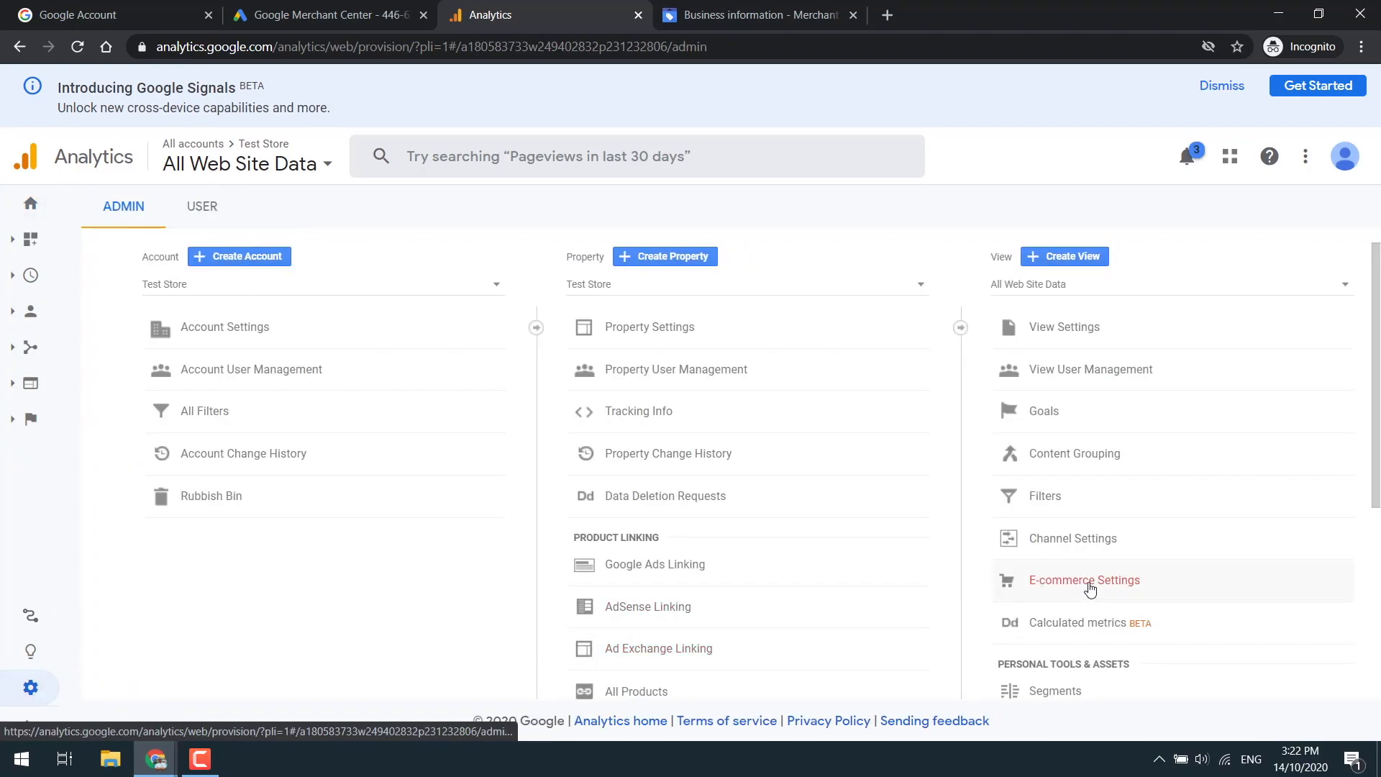
click(1084, 580)
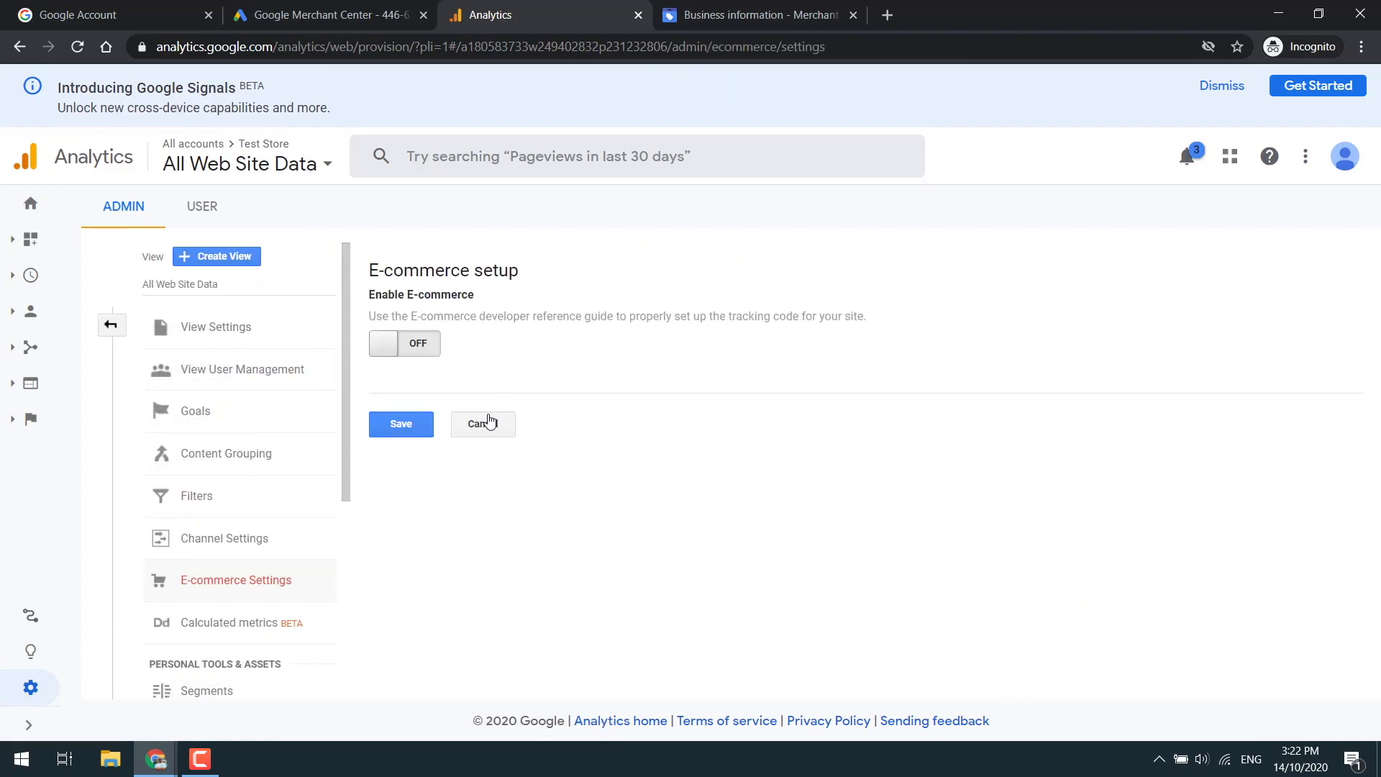
click(404, 342)
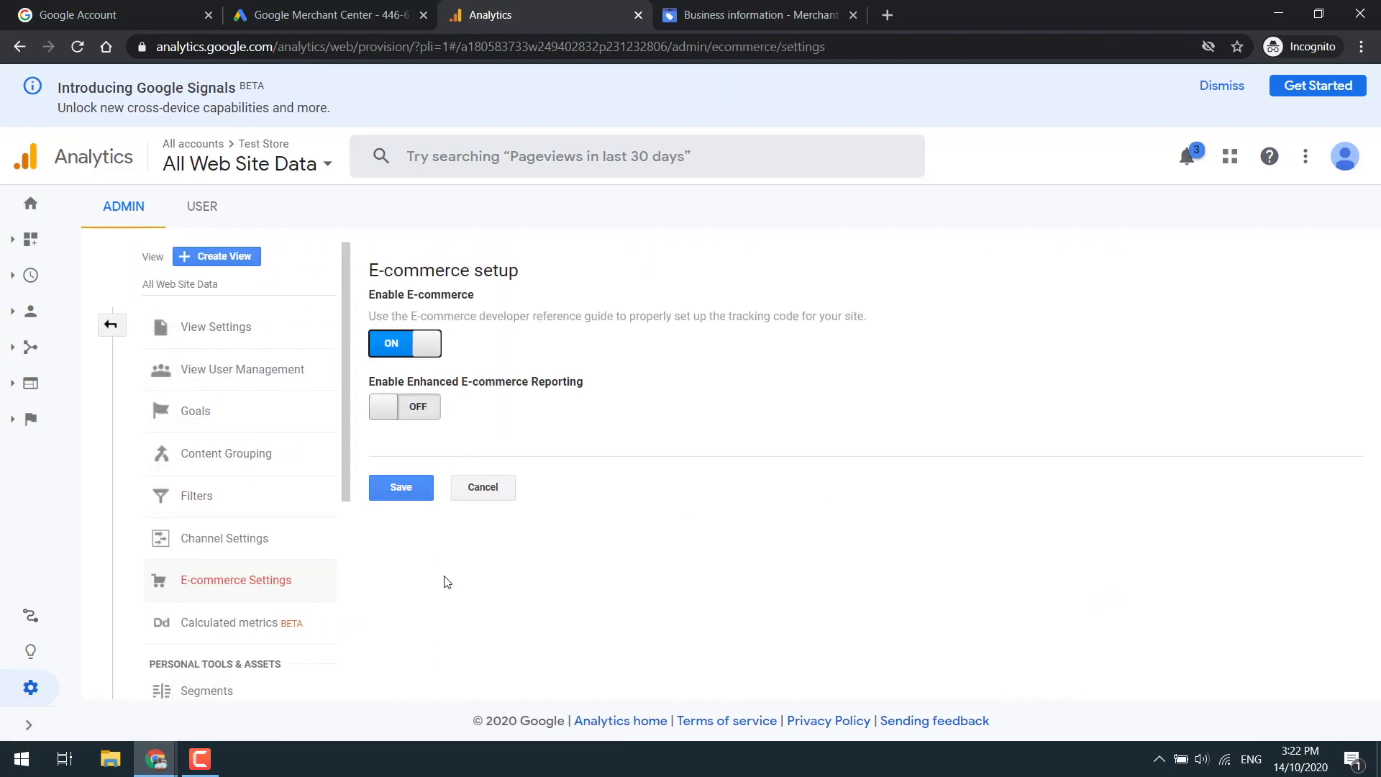
click(404, 406)
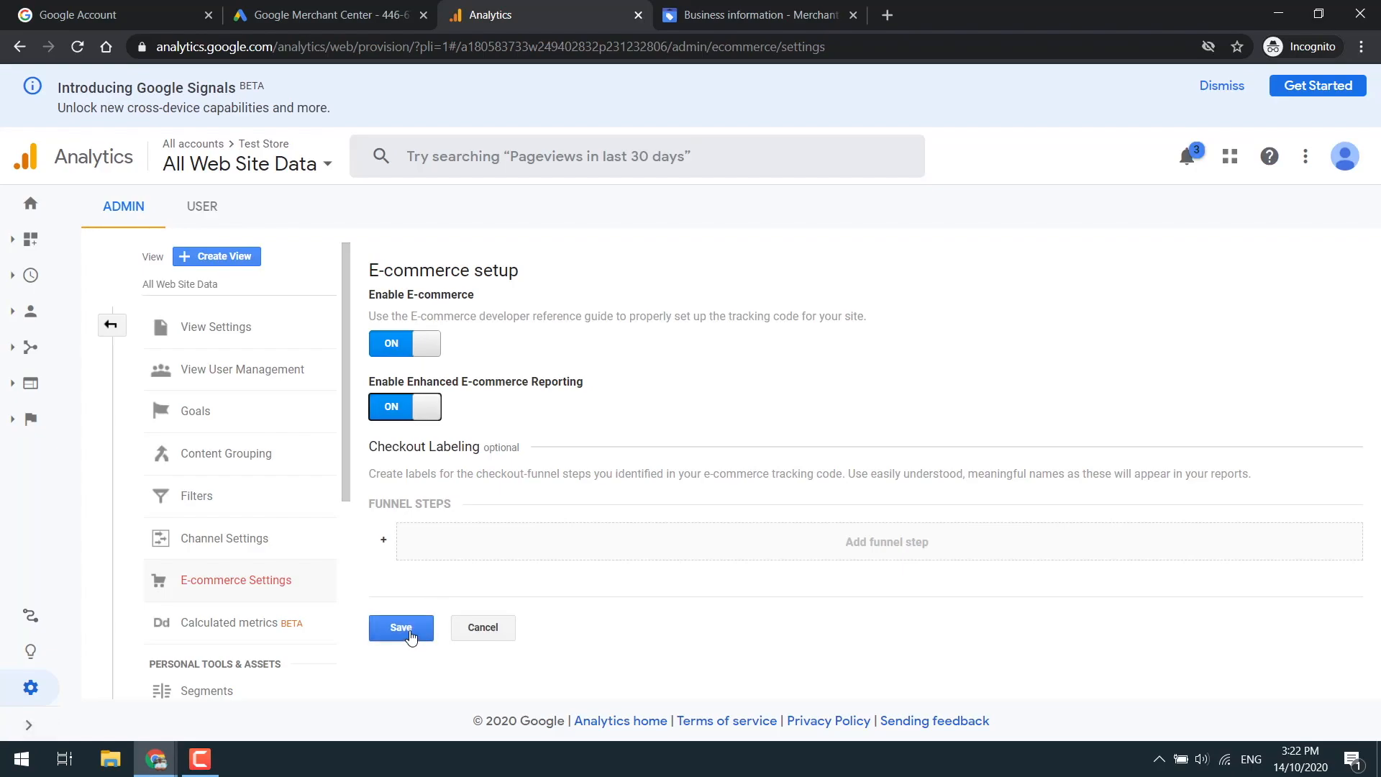
click(401, 627)
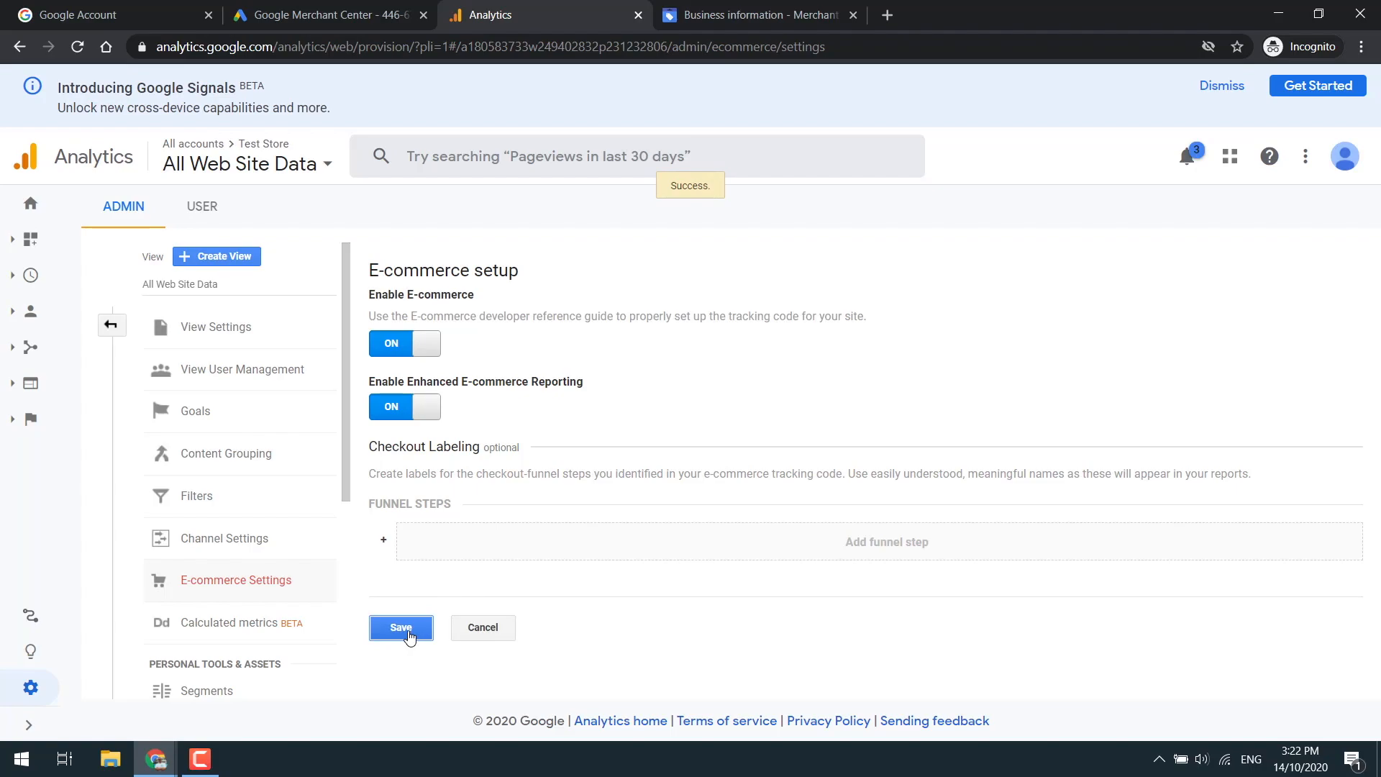
mouse_move(322, 15)
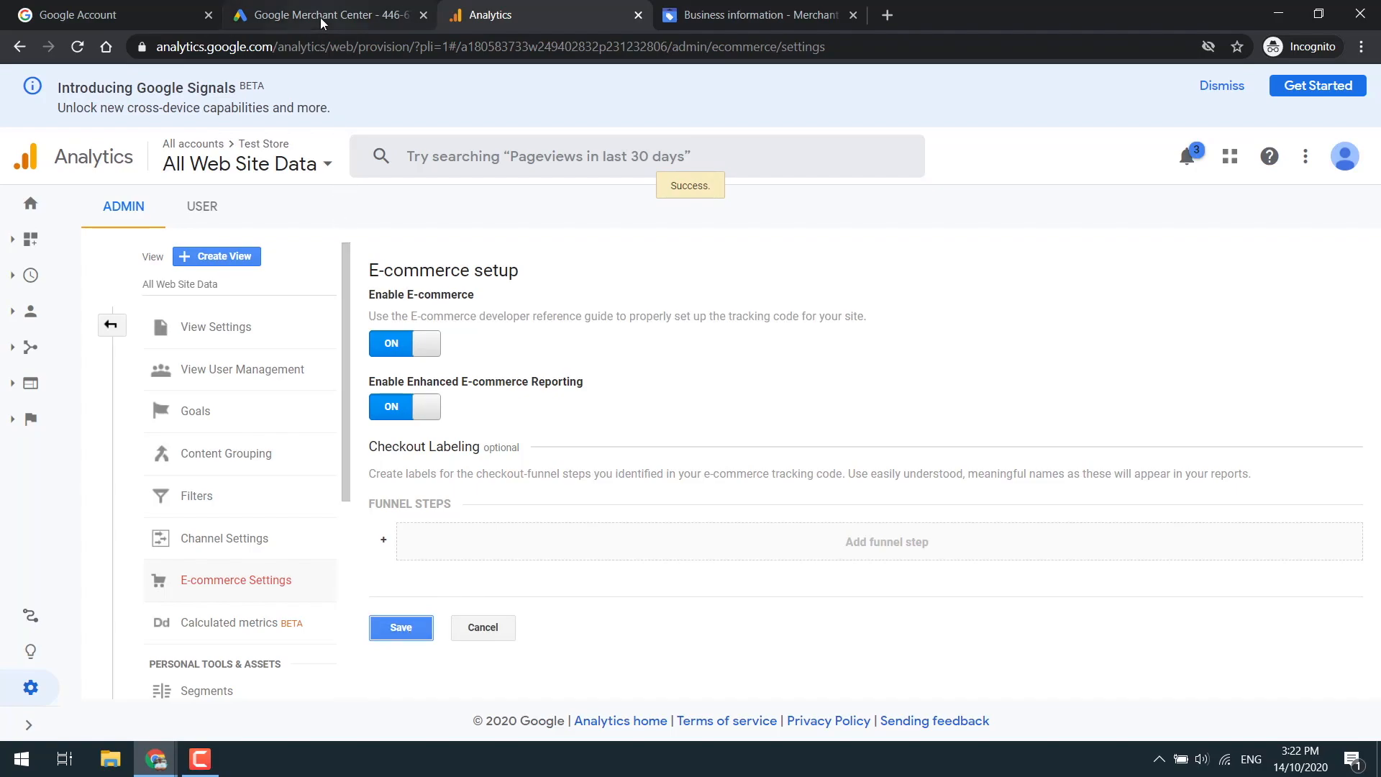
- Go to the Conversions page under Google Ads Tools & Settings
click(318, 15)
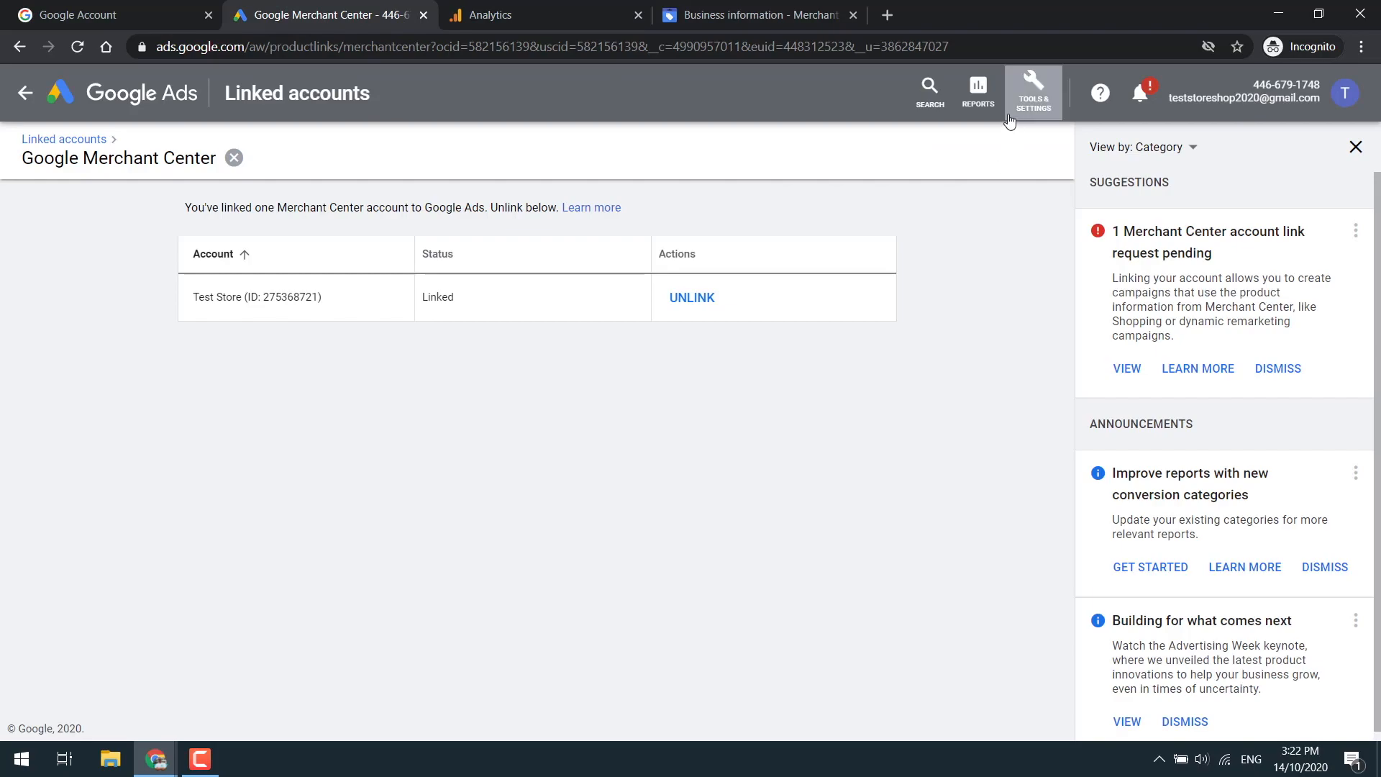
click(1033, 91)
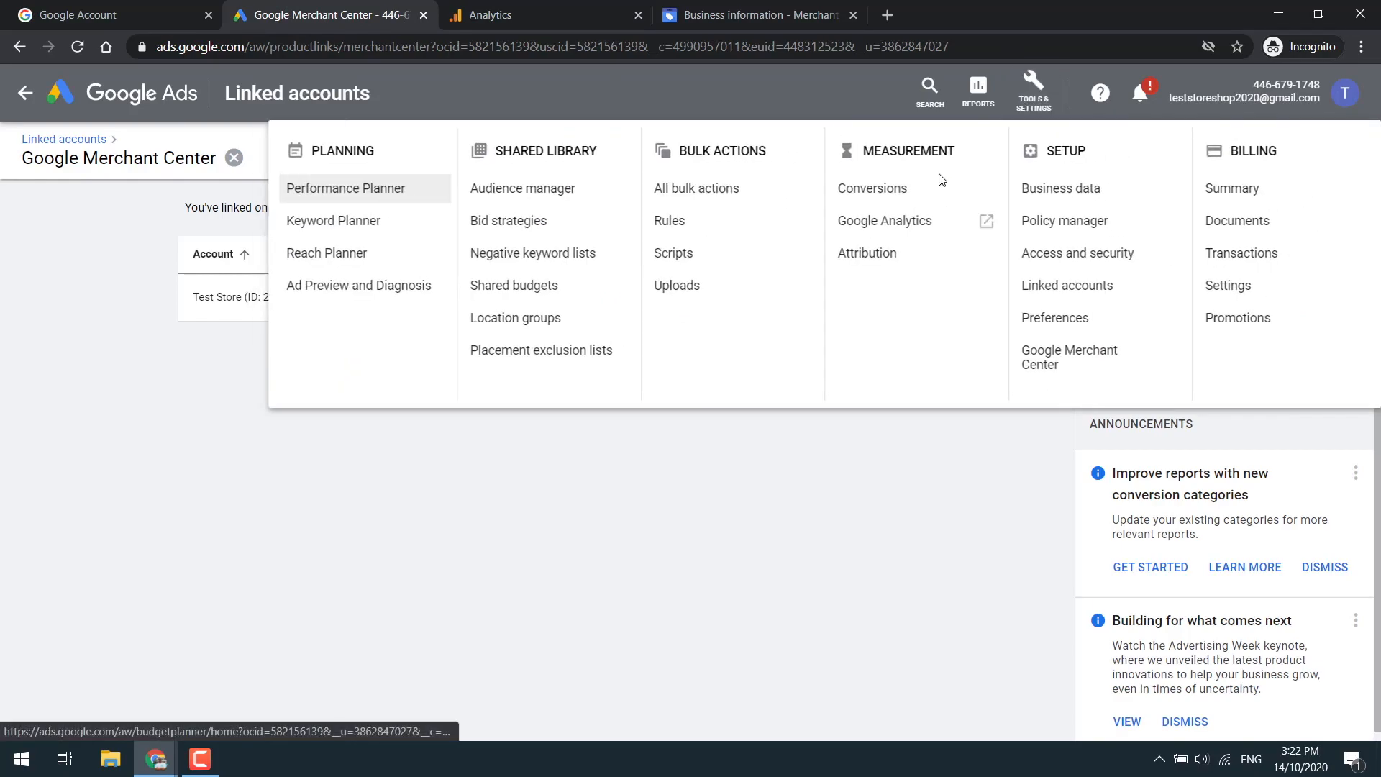
click(871, 188)
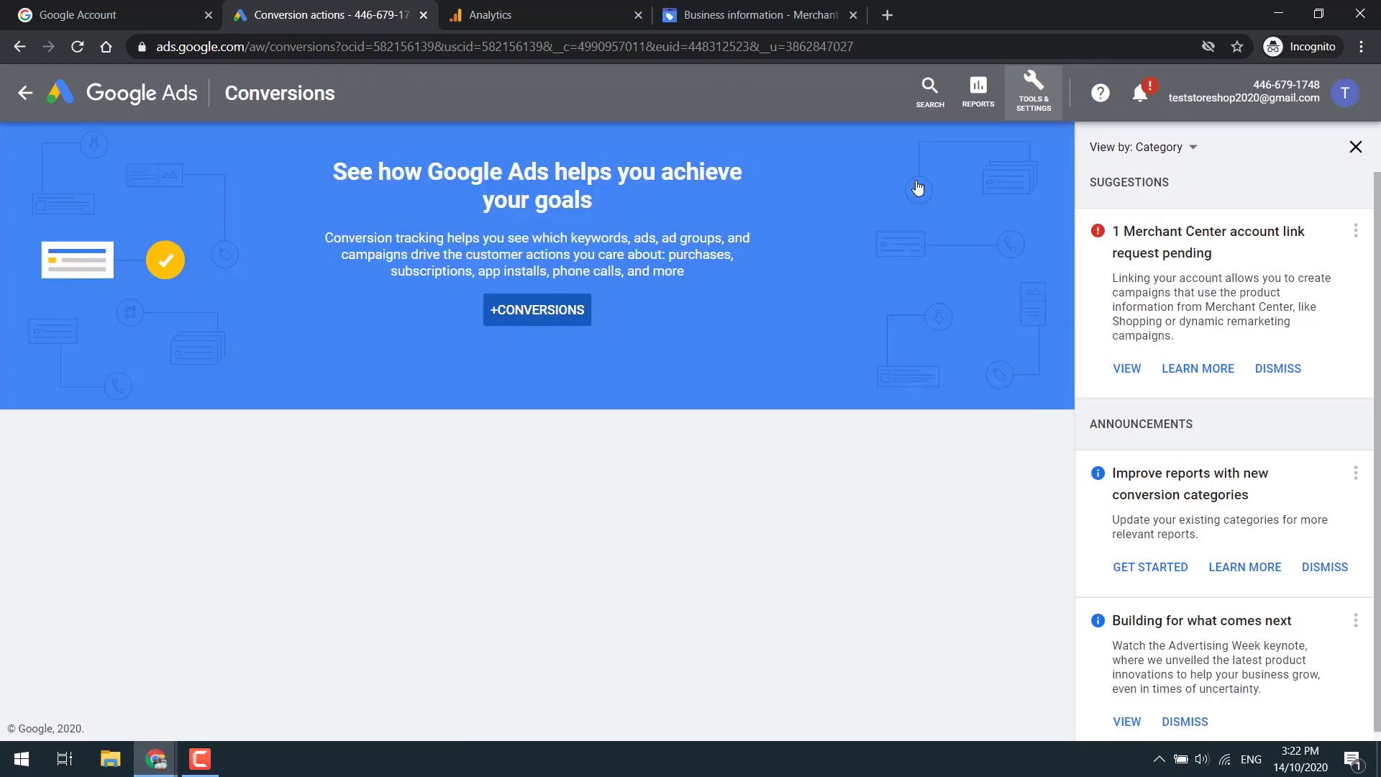
mouse_move(536, 310)
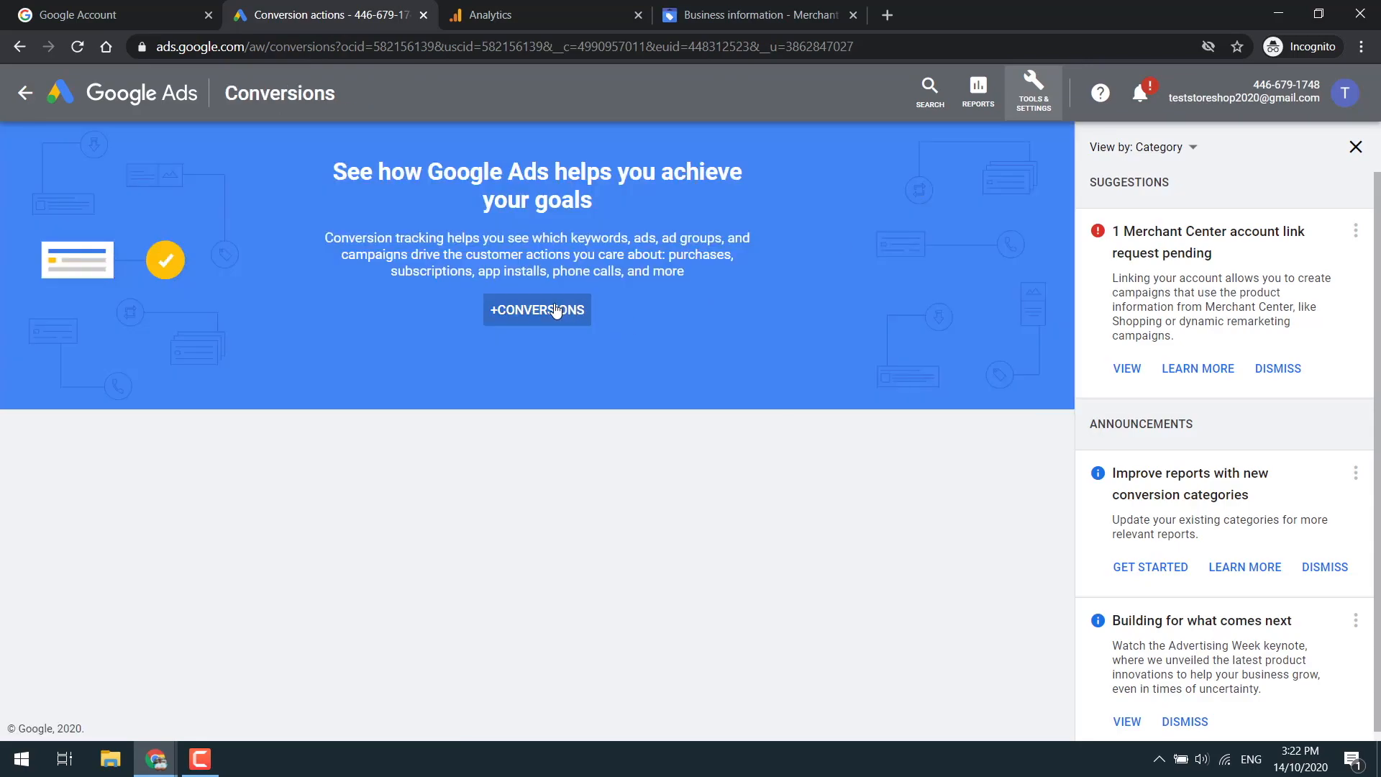
- Start a new conversion action importing from Google Analytics and continue to goal selection
click(536, 310)
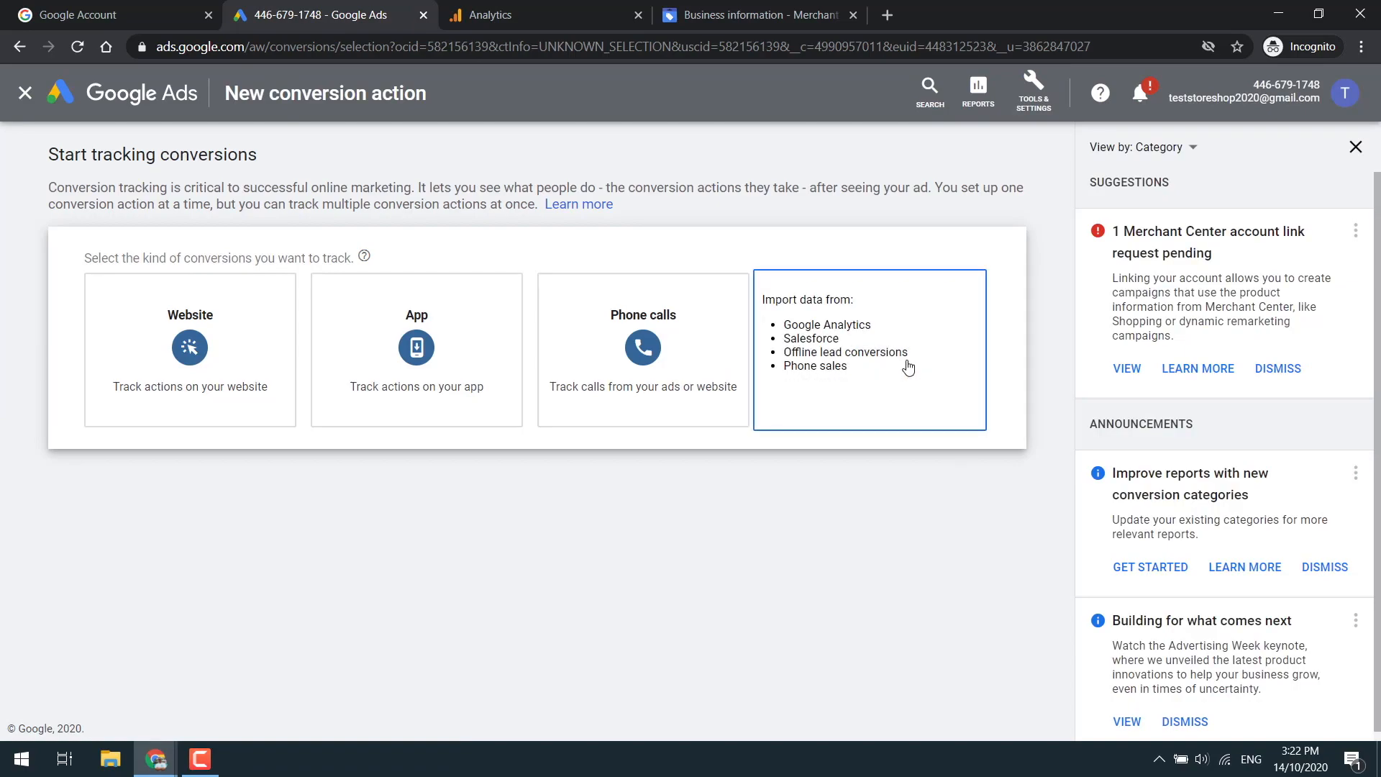
click(867, 349)
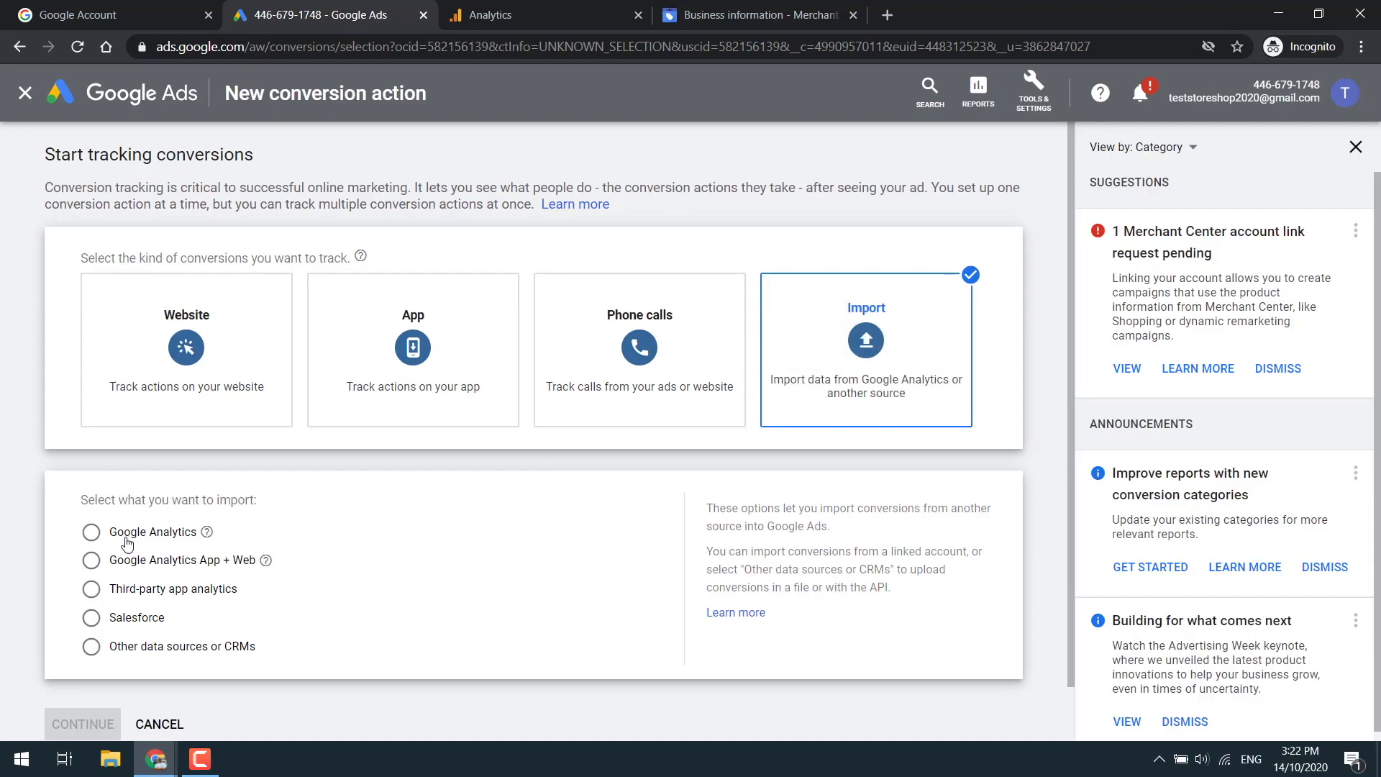
click(91, 532)
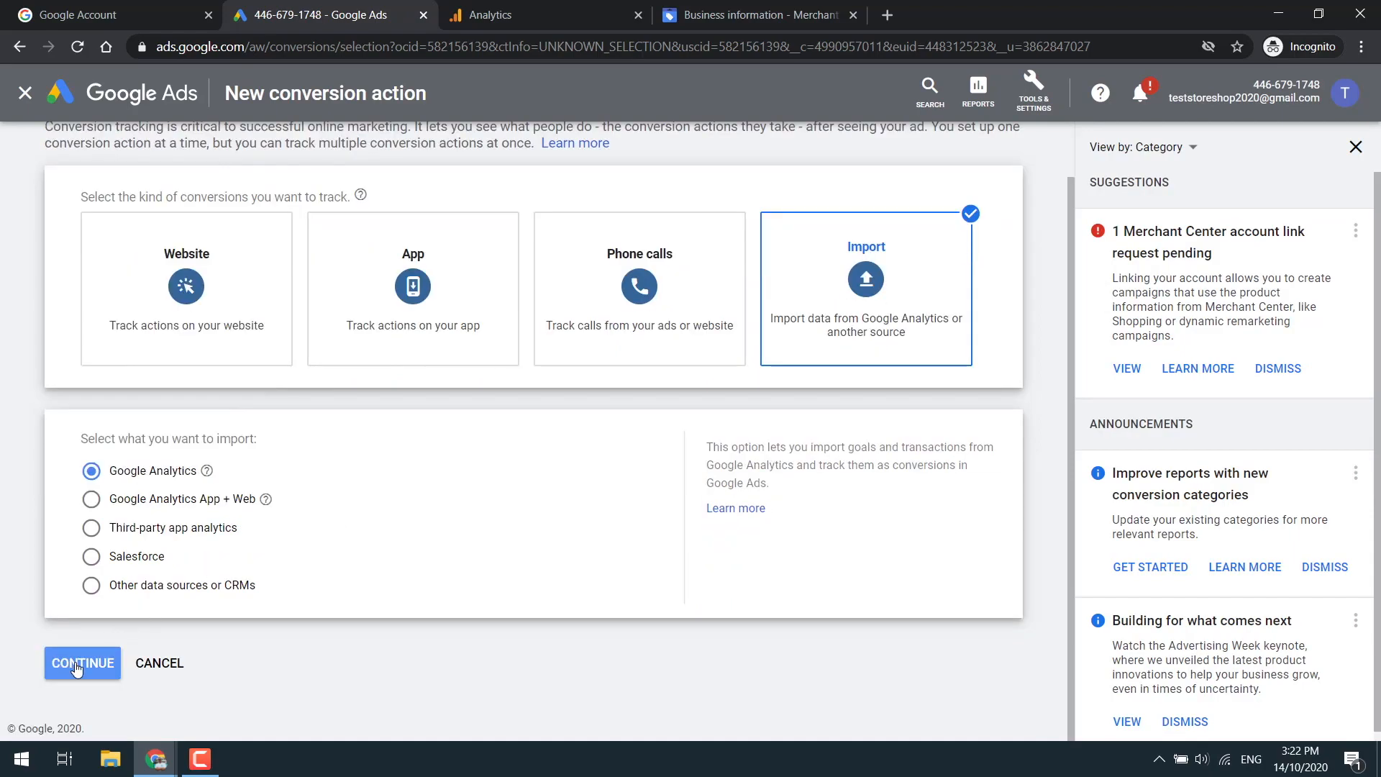
click(82, 663)
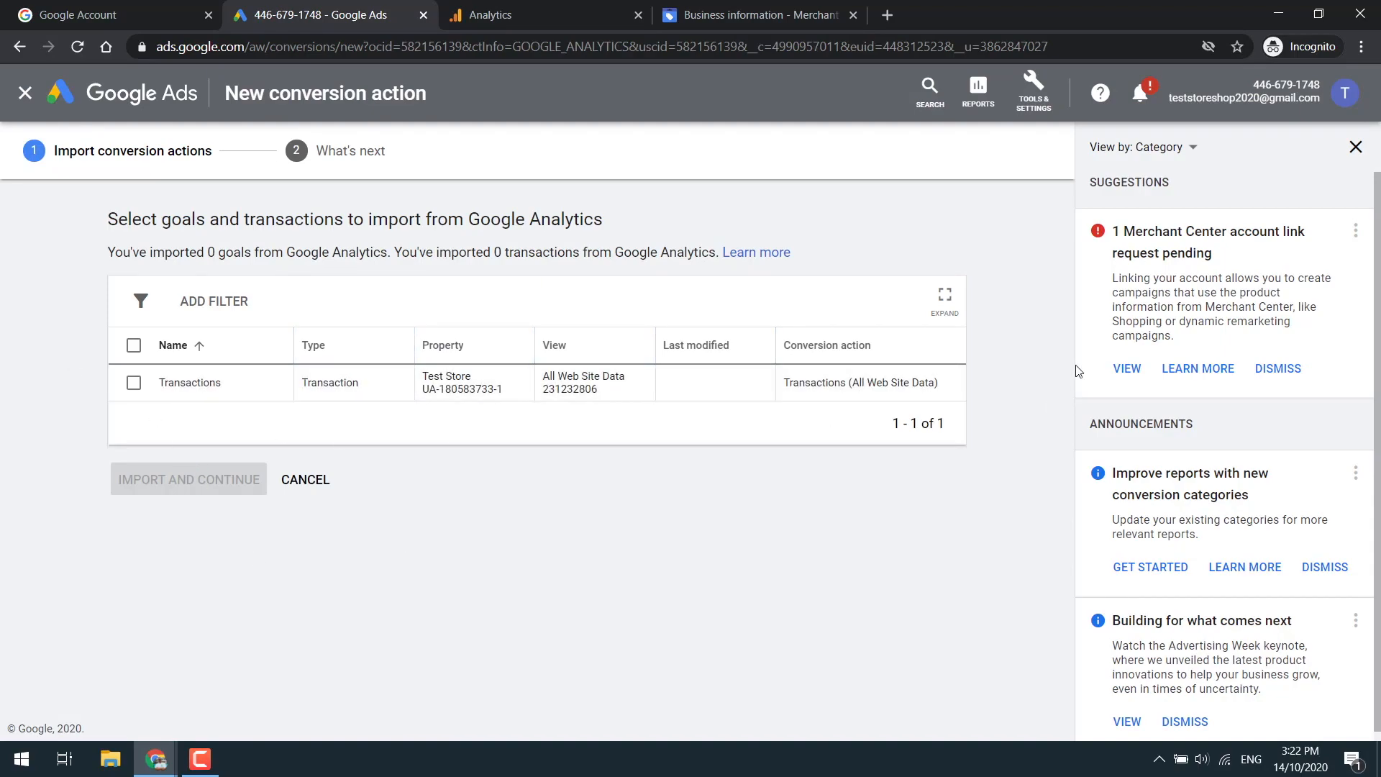
mouse_move(827, 411)
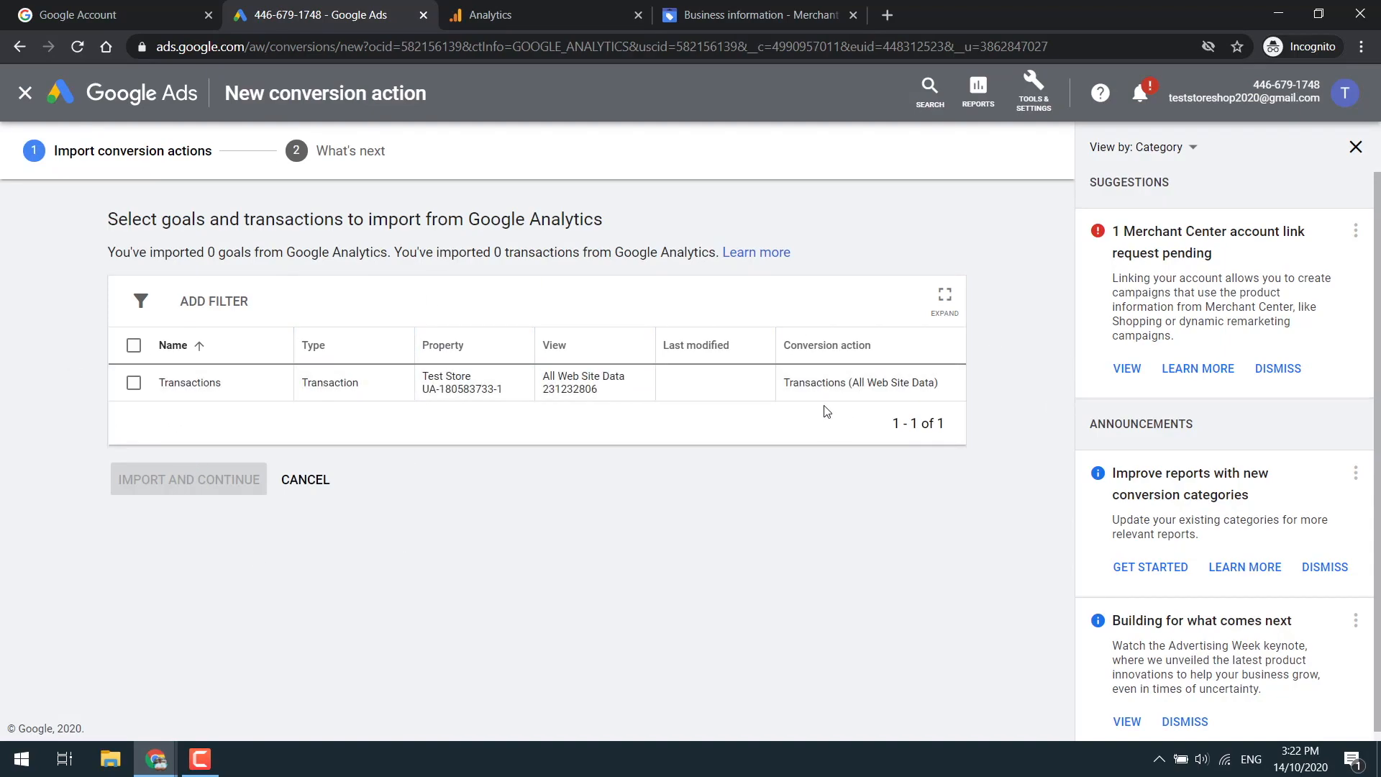
mouse_move(784, 408)
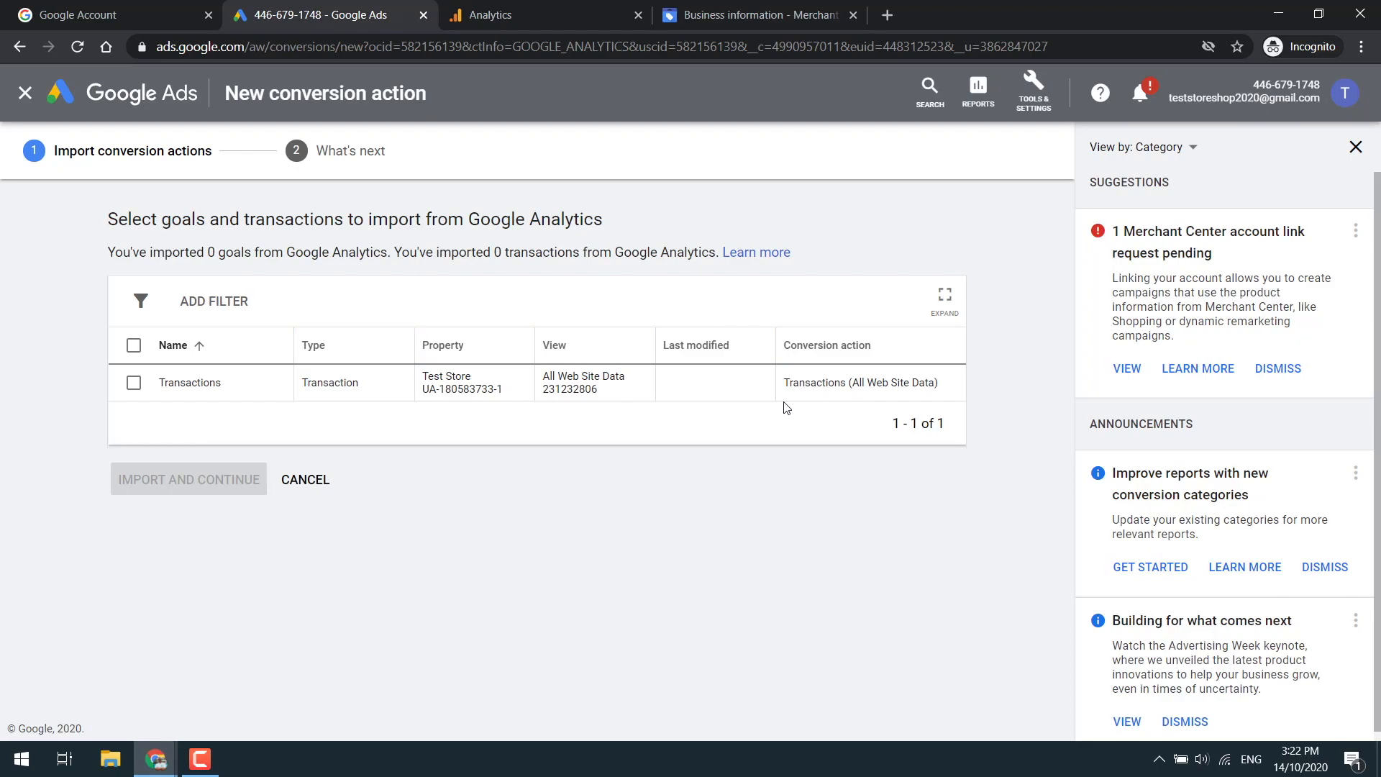
- Select the Transactions goal and import it into Google Ads
click(133, 382)
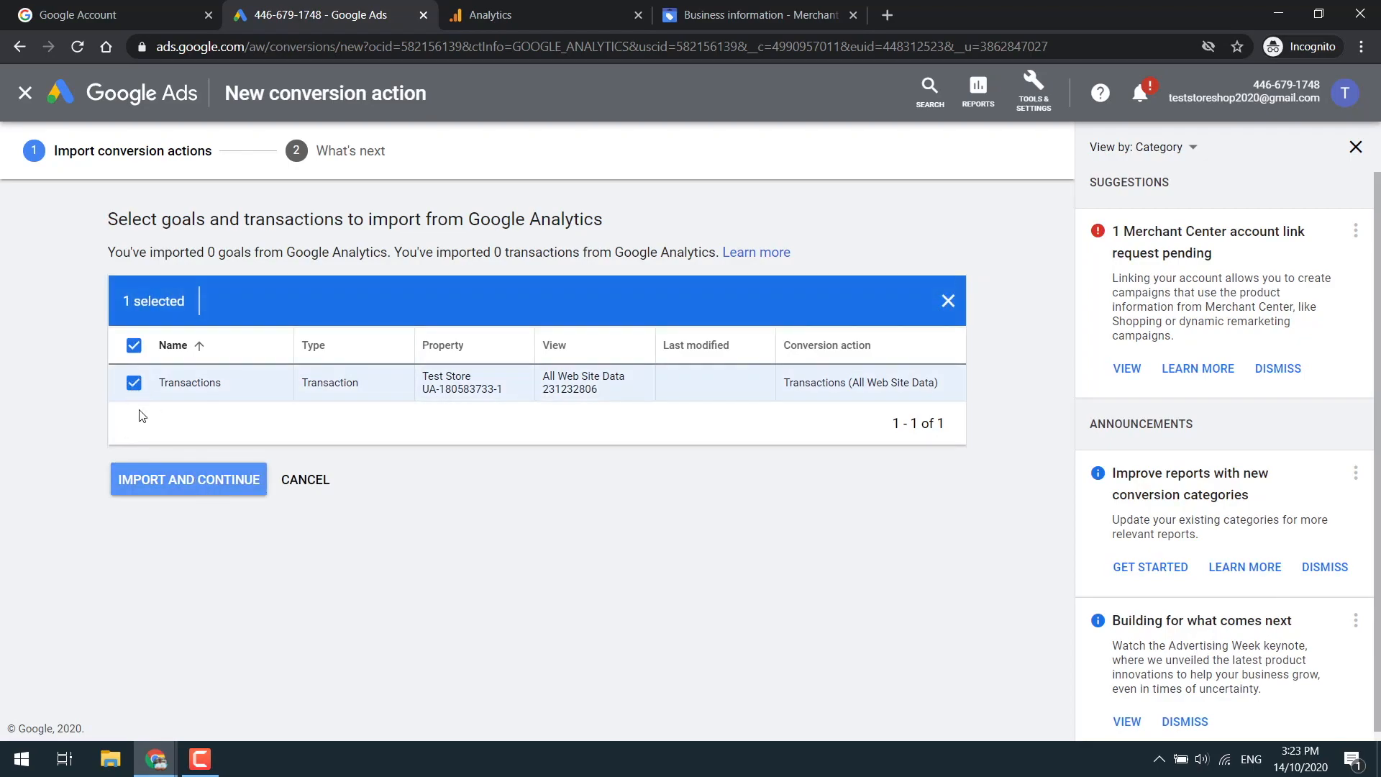
mouse_move(188, 479)
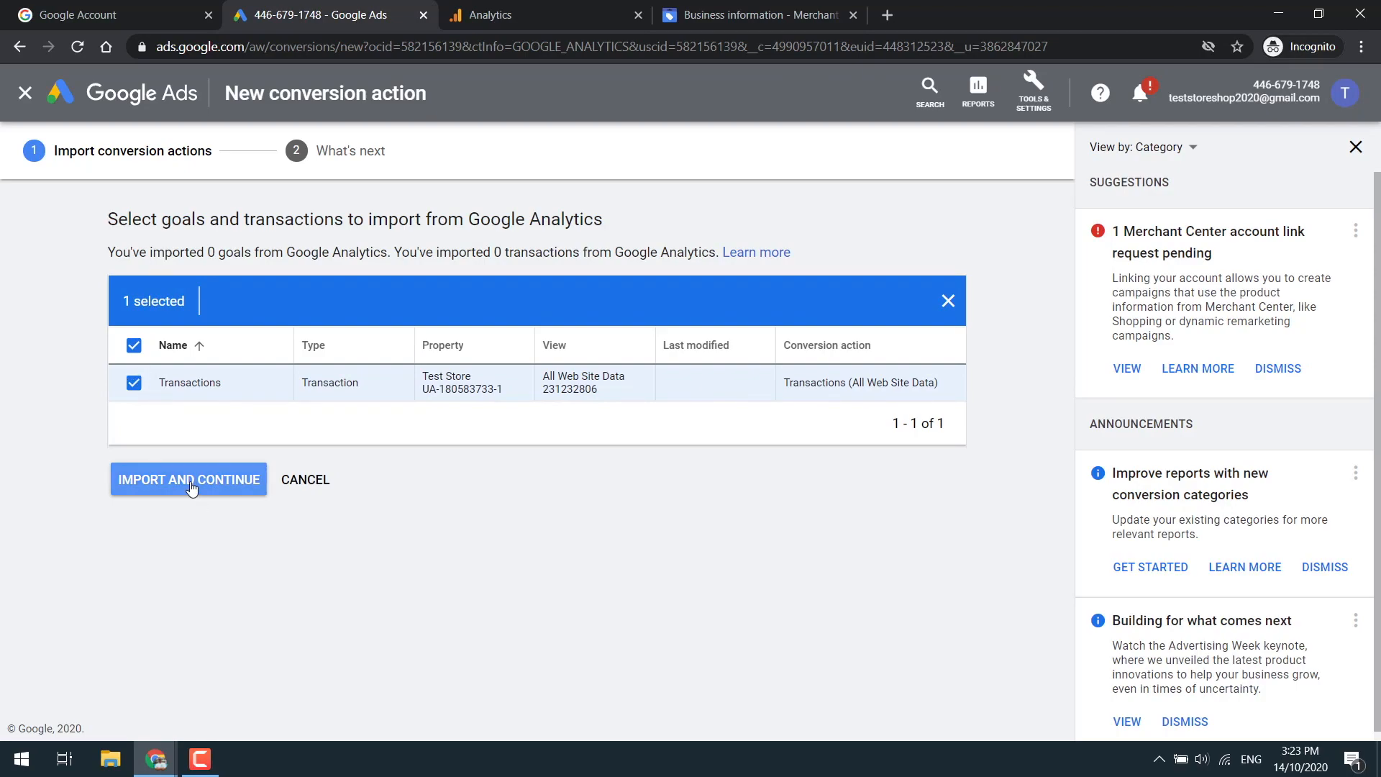
click(188, 479)
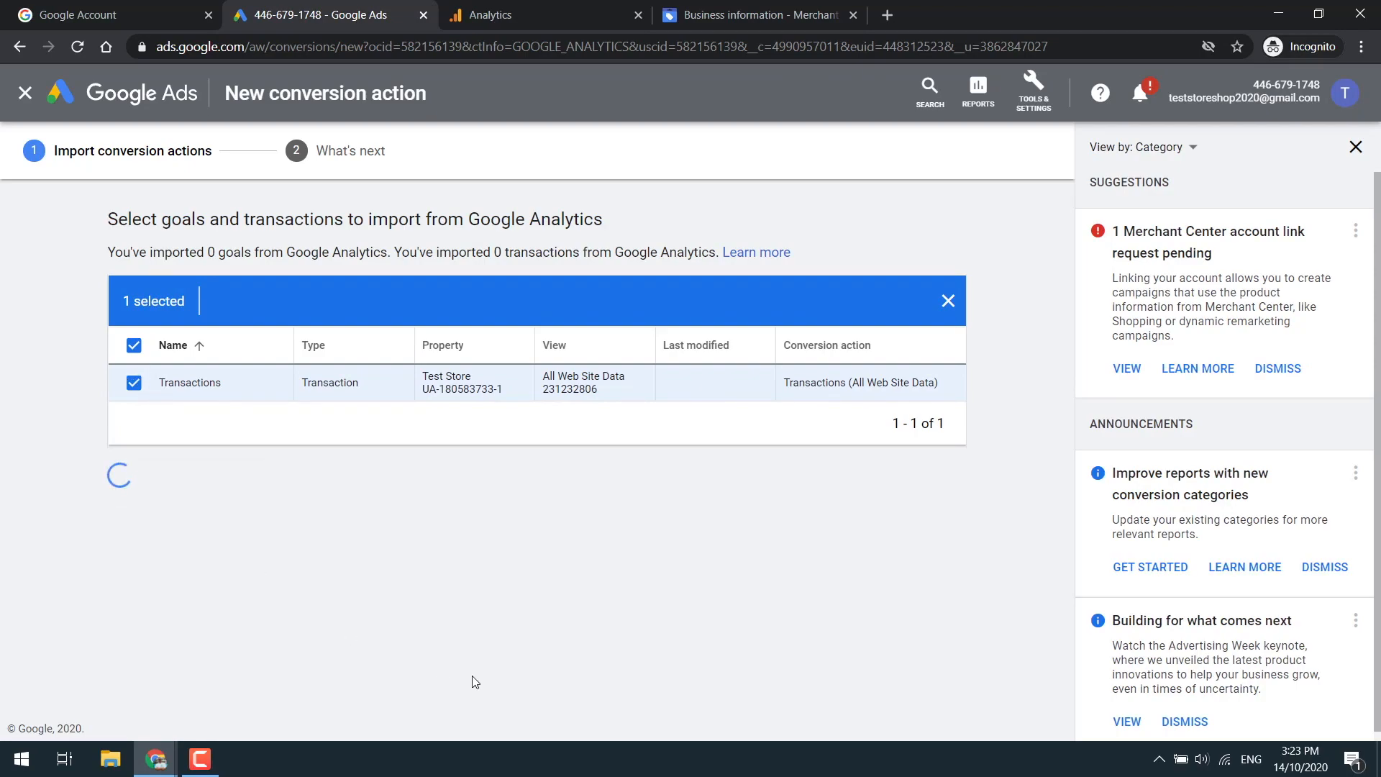